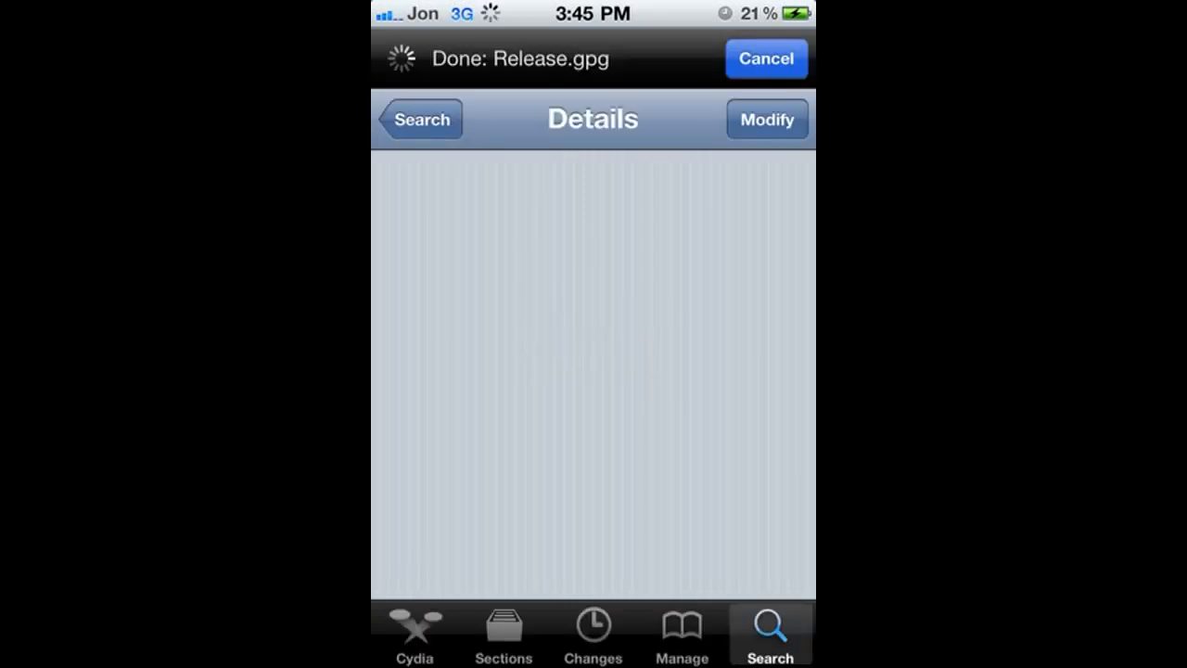
{"action": "left_click", "coordinate": [683, 634]}
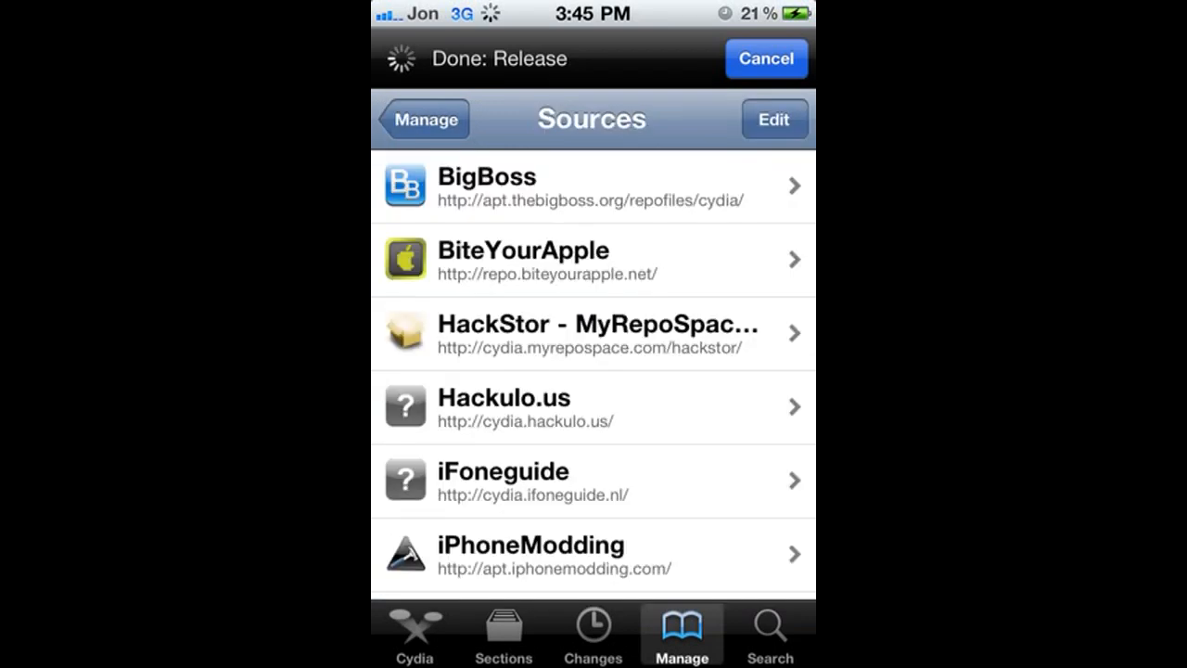
{"action": "left_click", "coordinate": [774, 118]}
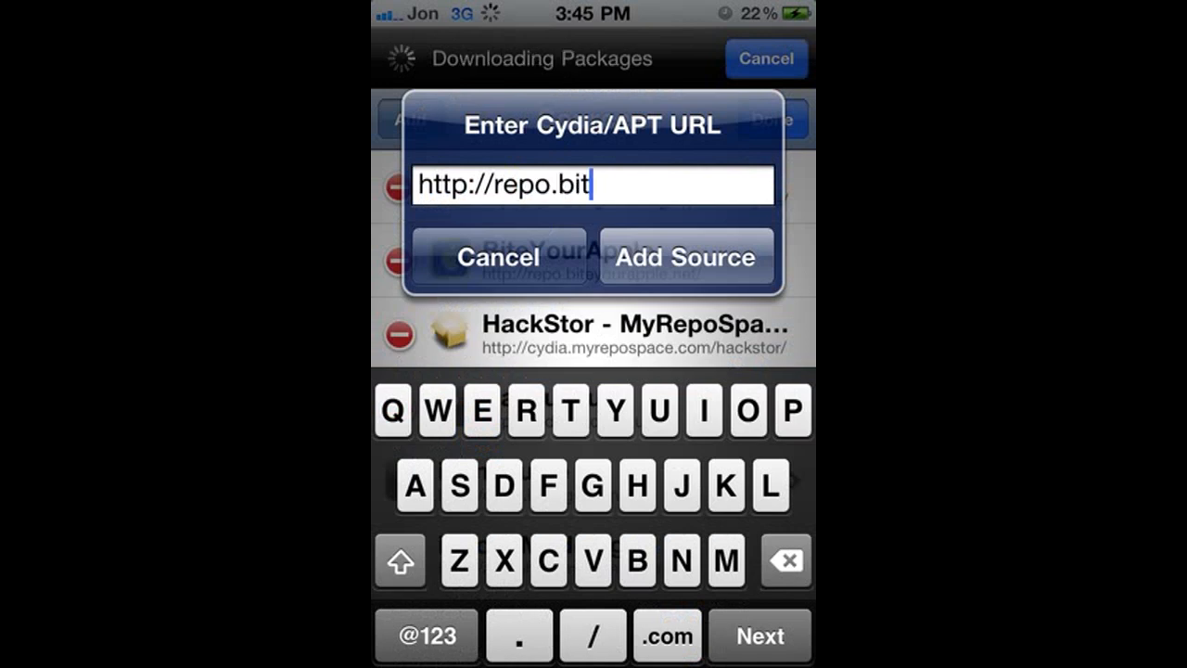
{"action": "type", "text": "eyourapple.n"}
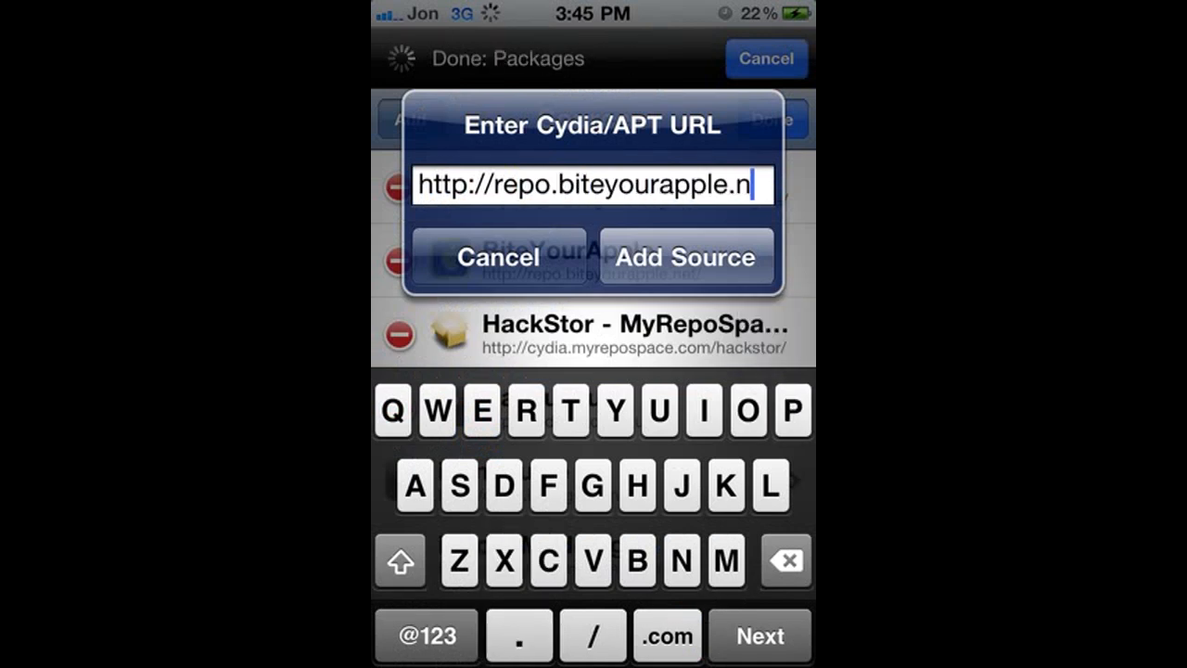
{"action": "type", "text": "et"}
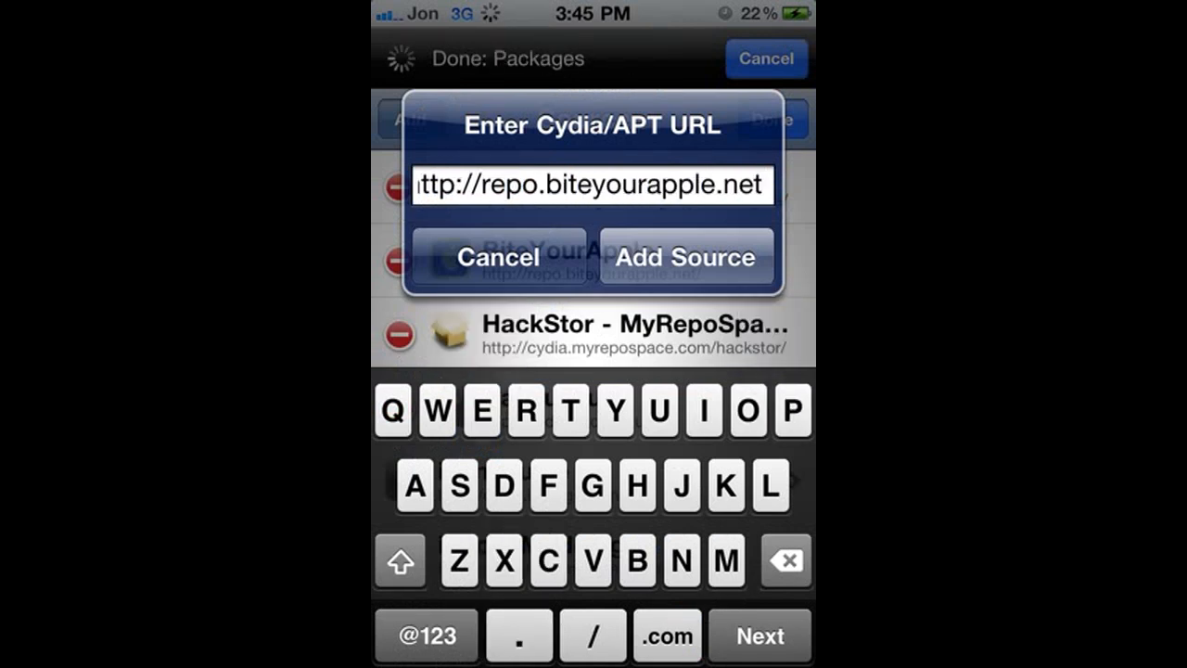
{"action": "left_click", "coordinate": [685, 256]}
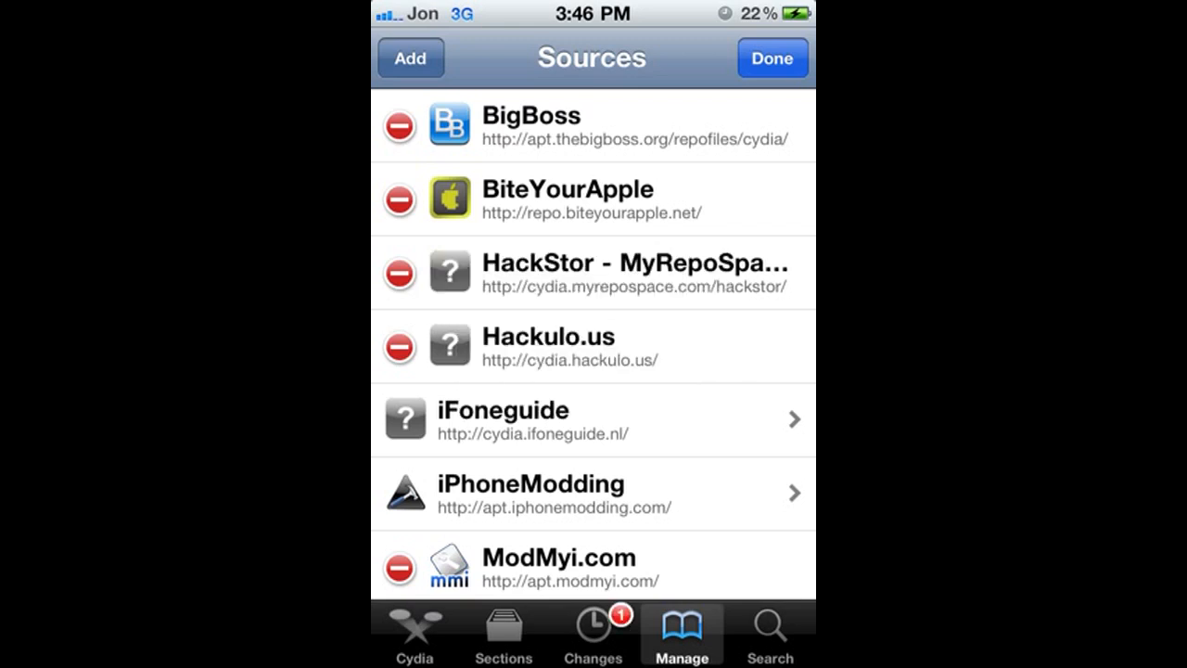
Step: Find psx4all in the BiteYourApple source and reinstall the package via Modify
{"action": "left_click", "coordinate": [772, 58]}
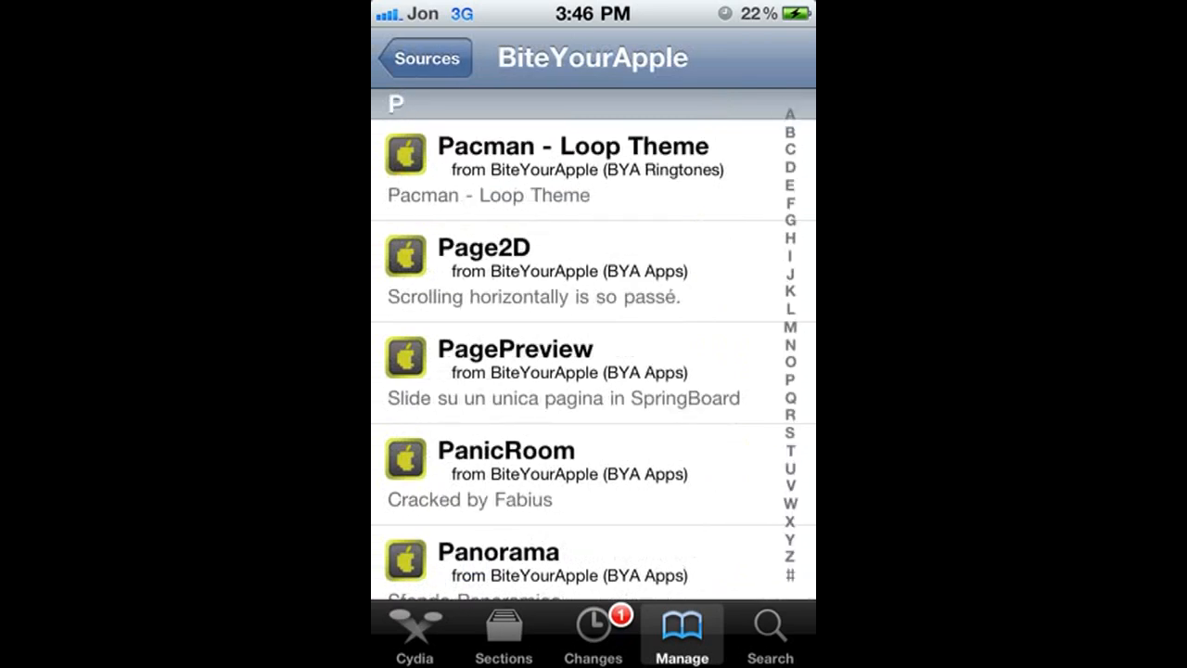
{"action": "scroll", "scroll_direction": "down", "scroll_amount": 3}
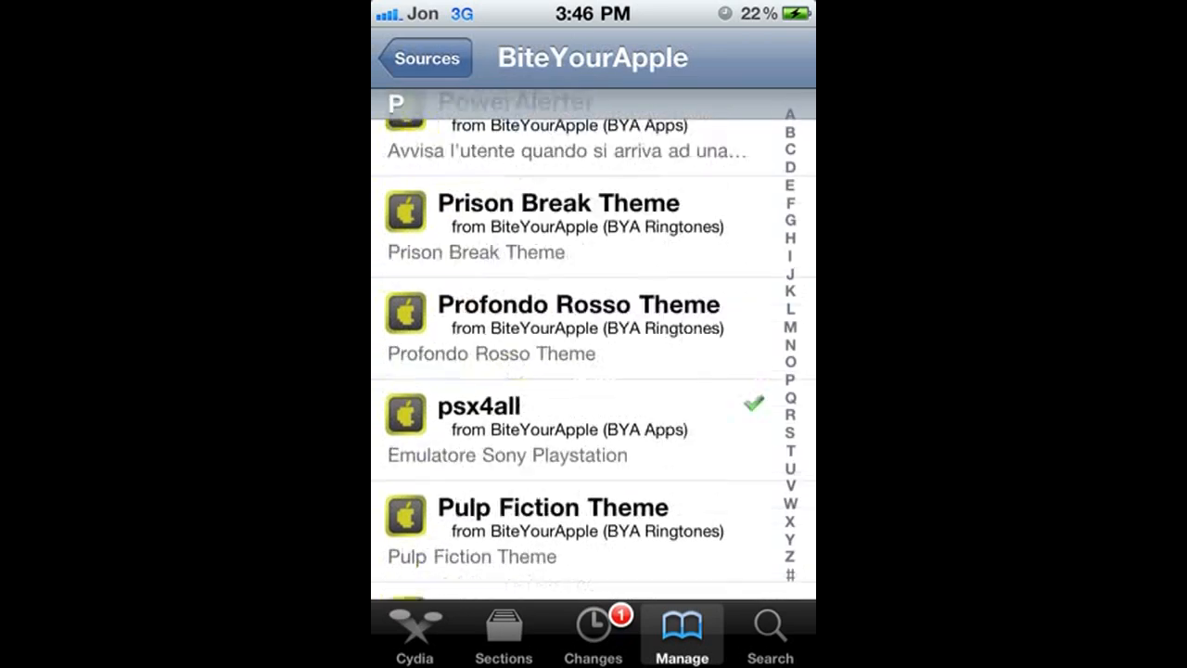
{"action": "left_click", "coordinate": [478, 407]}
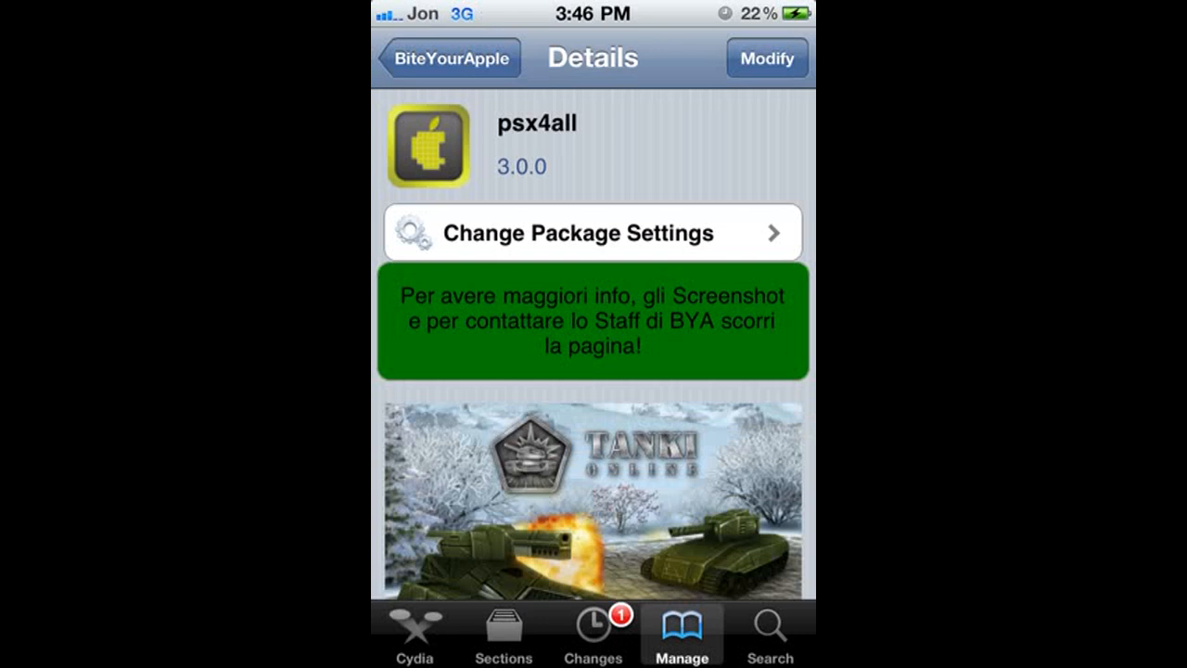
{"action": "left_click", "coordinate": [768, 57]}
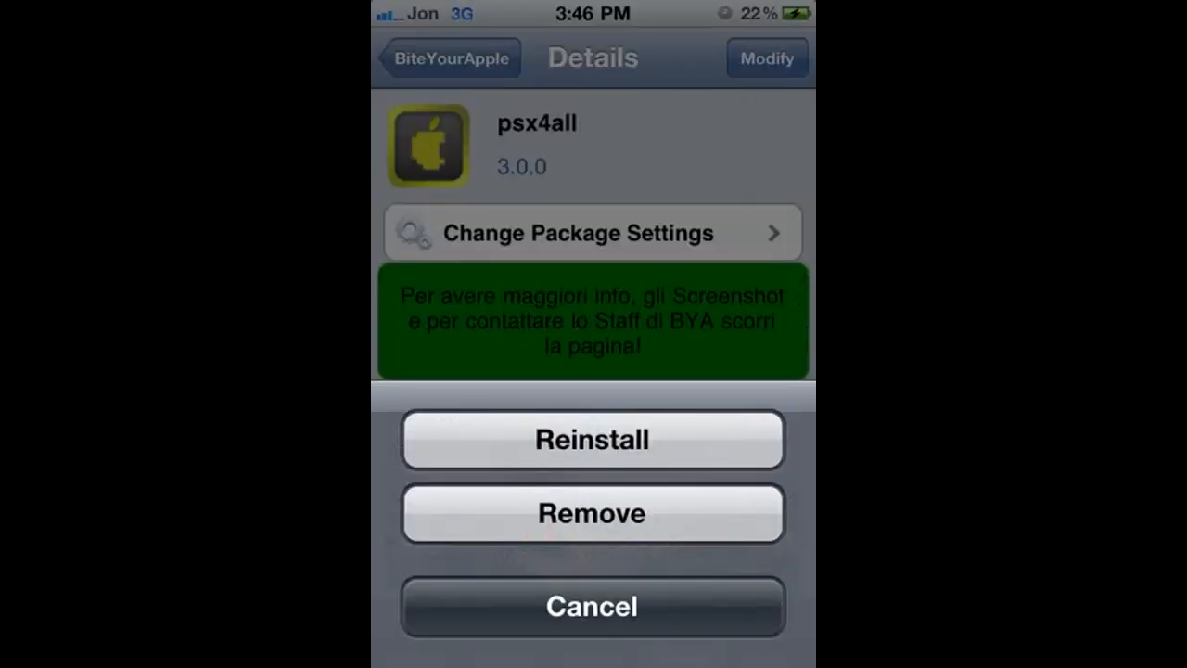
{"action": "left_click", "coordinate": [591, 607]}
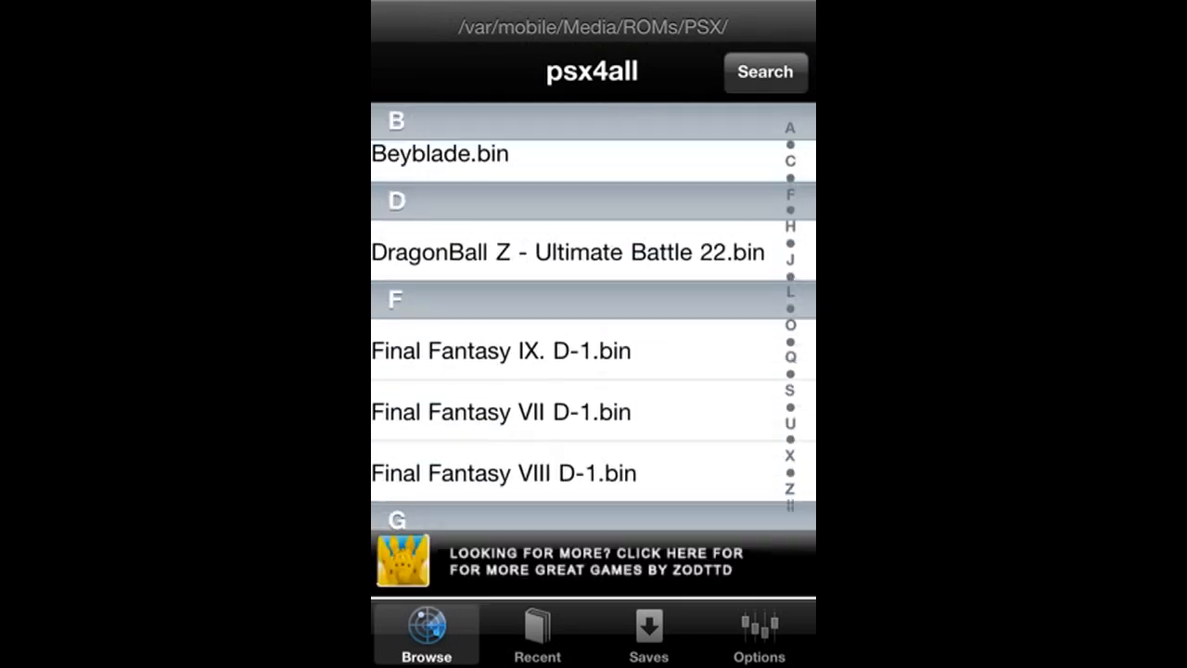
Step: Scroll the PSX ROMs folder list and launch a game from it
{"action": "scroll", "scroll_direction": "down", "scroll_amount": 3}
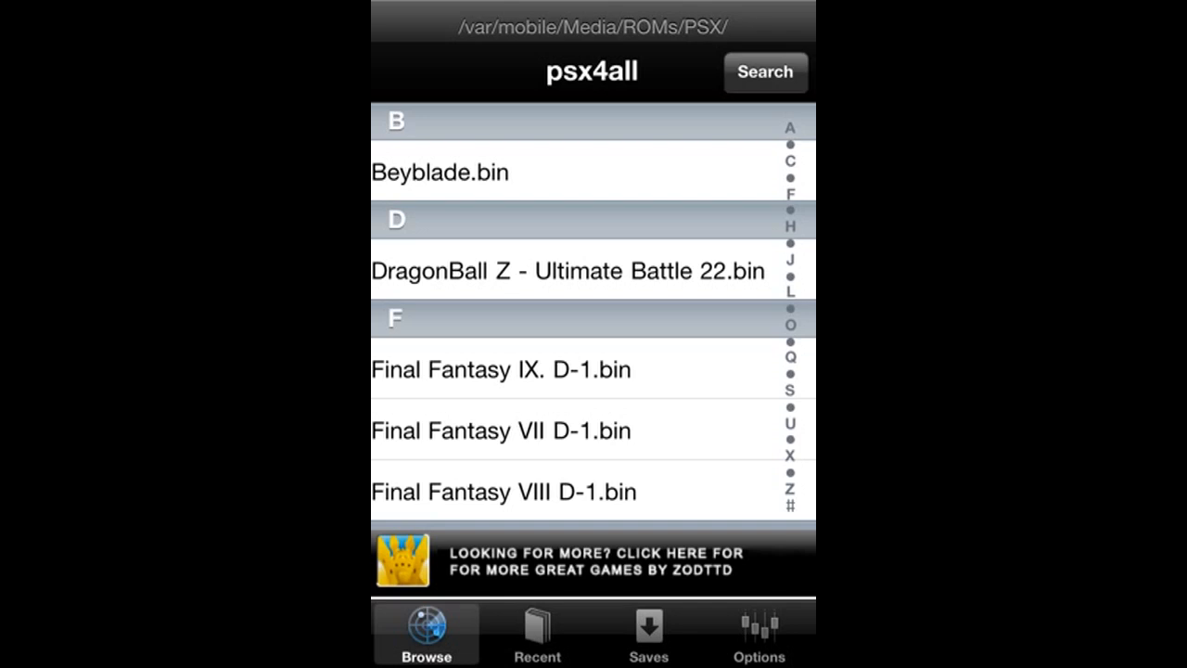
{"action": "left_click", "coordinate": [758, 634]}
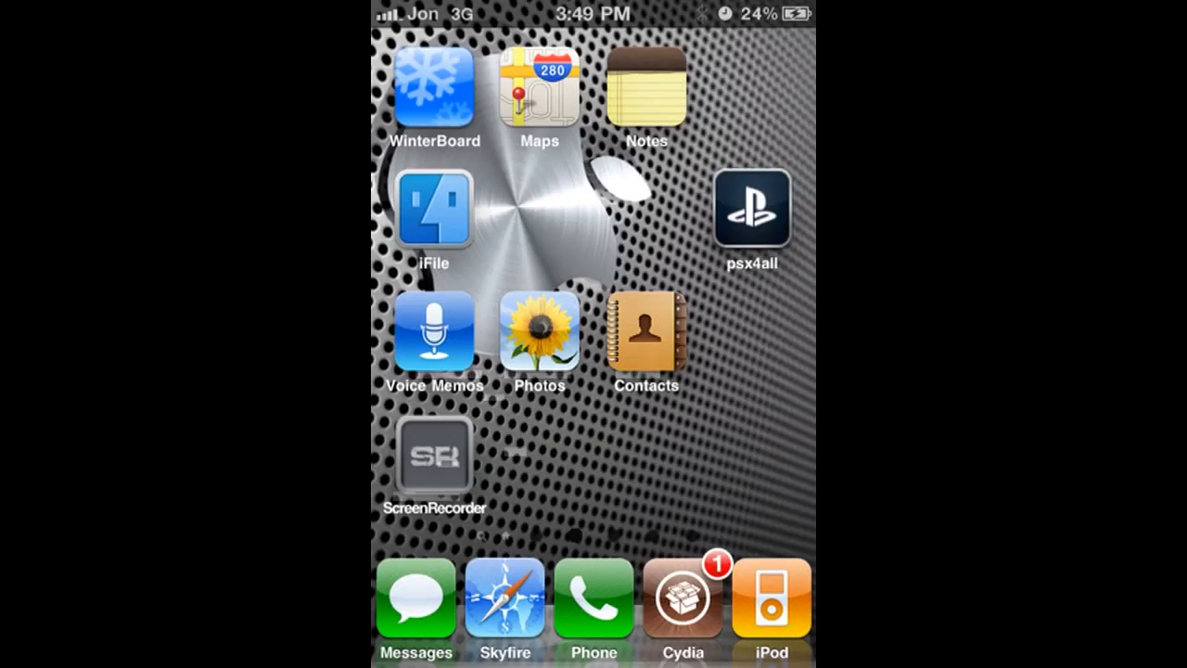
Step: Launch psx4all from the home screen and show its Saves list
{"action": "left_click", "coordinate": [751, 208]}
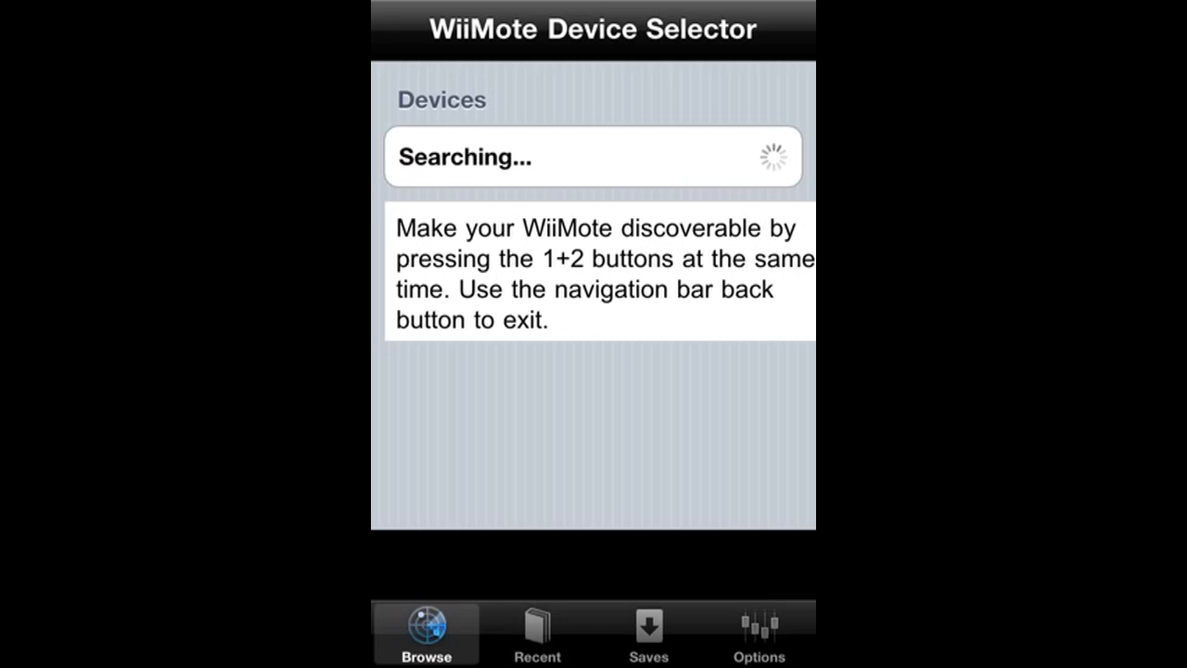
{"action": "left_click", "coordinate": [648, 634]}
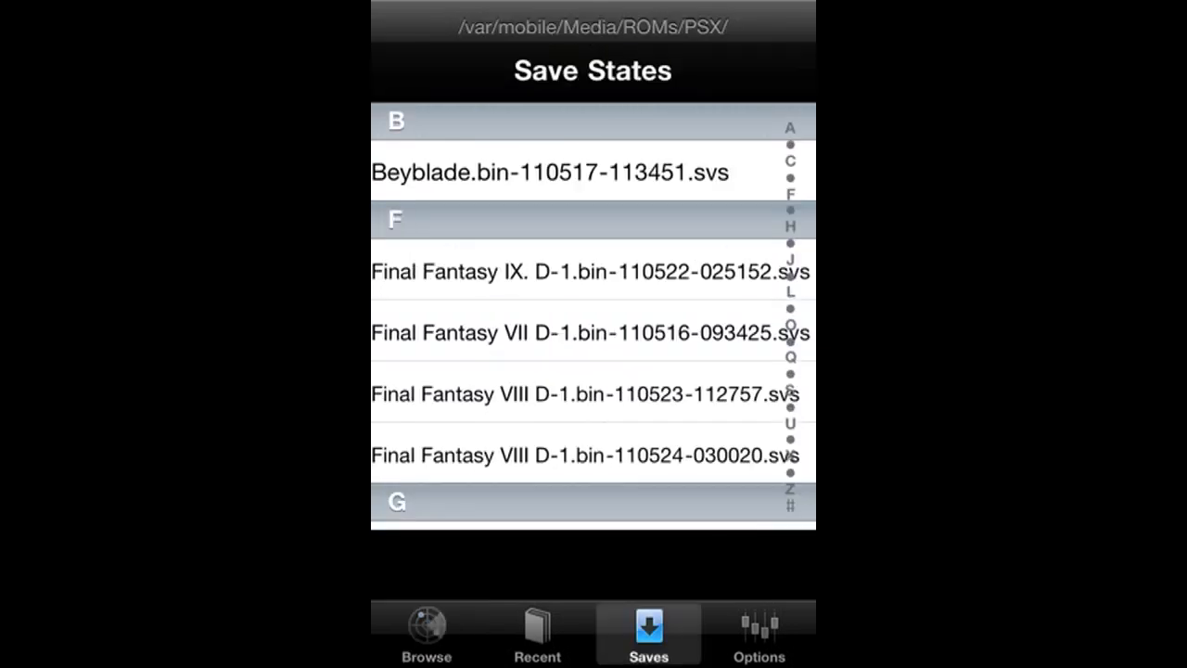